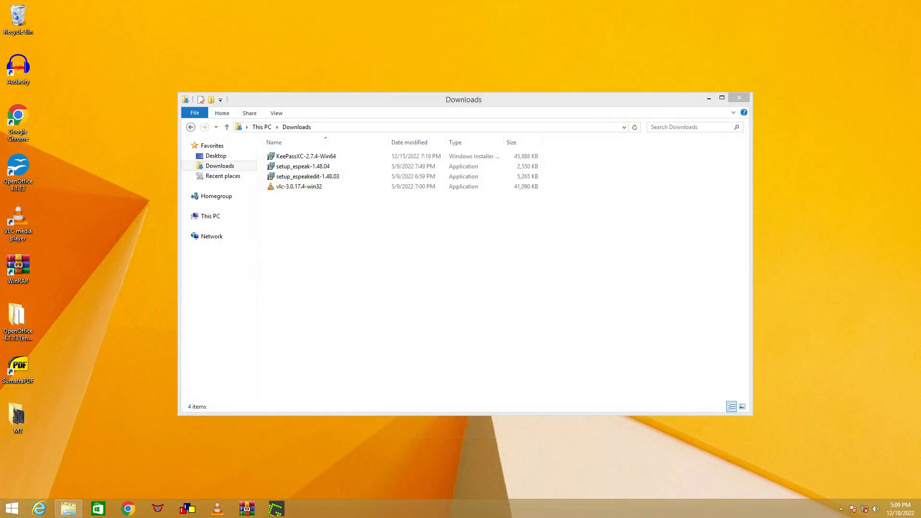
# Step: Launch the KeePassXC-2.7.4-Win64 installer from the Downloads folder
pyautogui.doubleClick(303, 156)
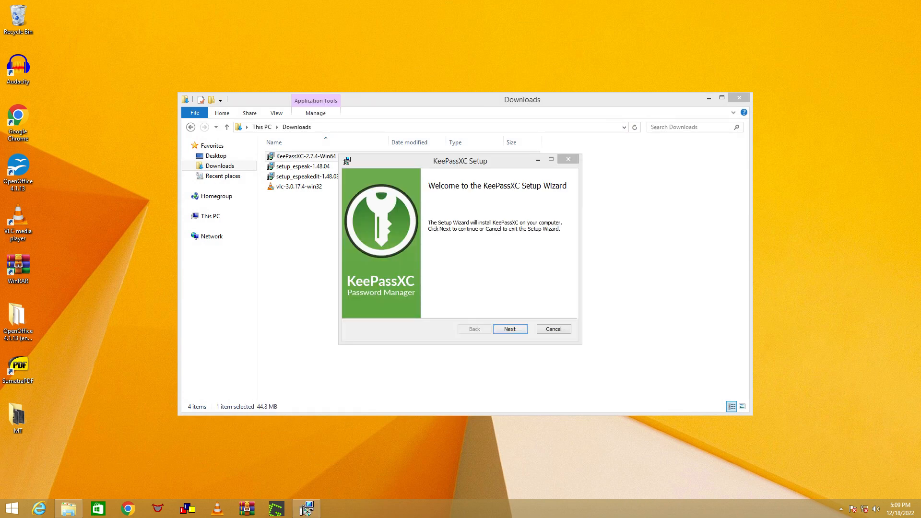
# Step: Accept the license, keep the default folder and desktop shortcut, and install KeePassXC
pyautogui.click(508, 328)
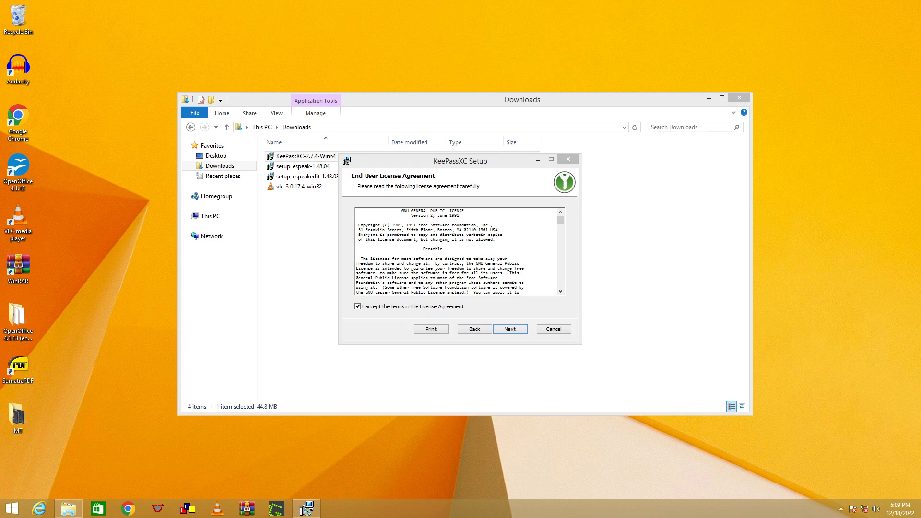
pyautogui.click(509, 328)
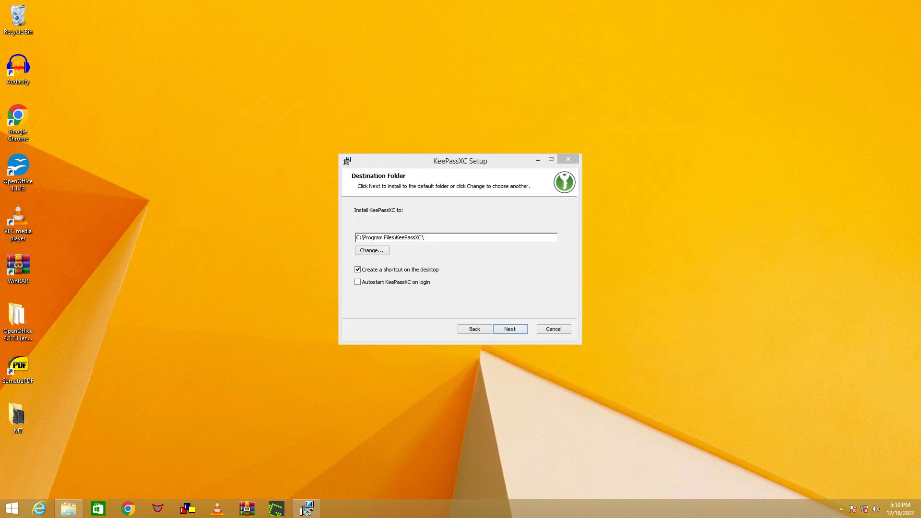
pyautogui.click(509, 328)
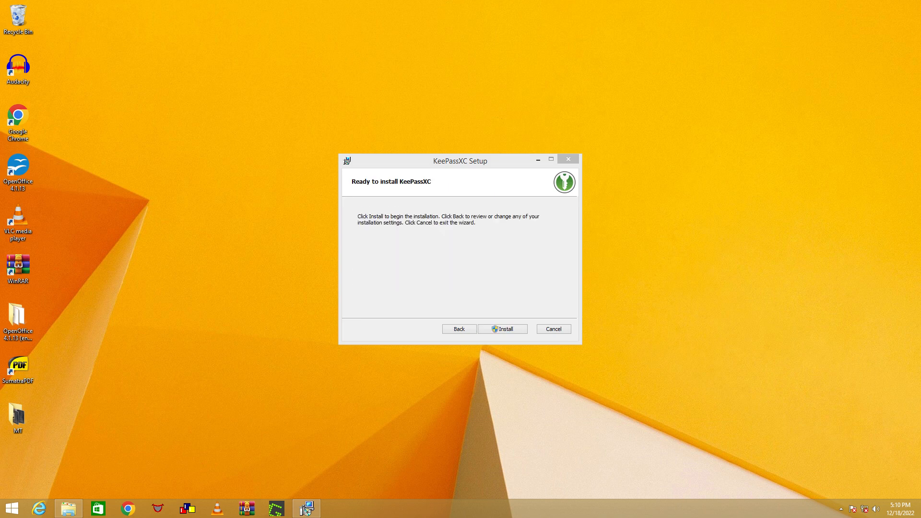
pyautogui.click(503, 328)
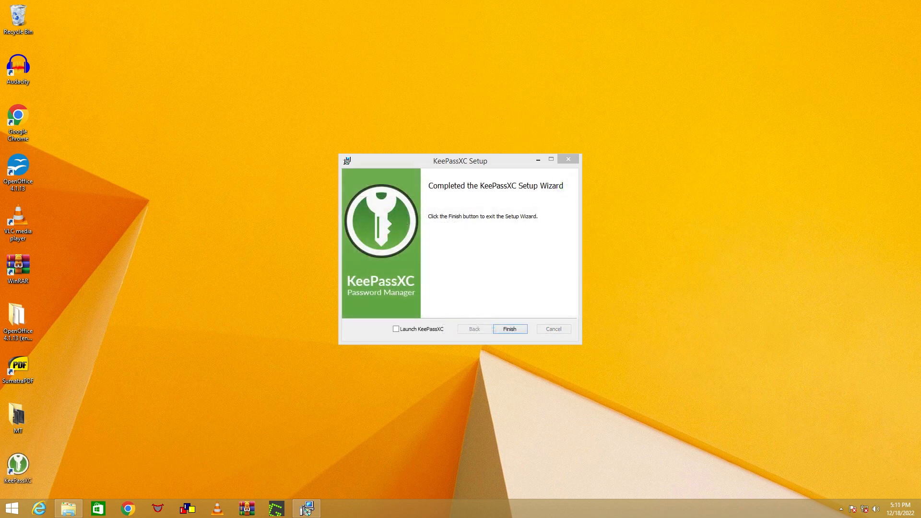